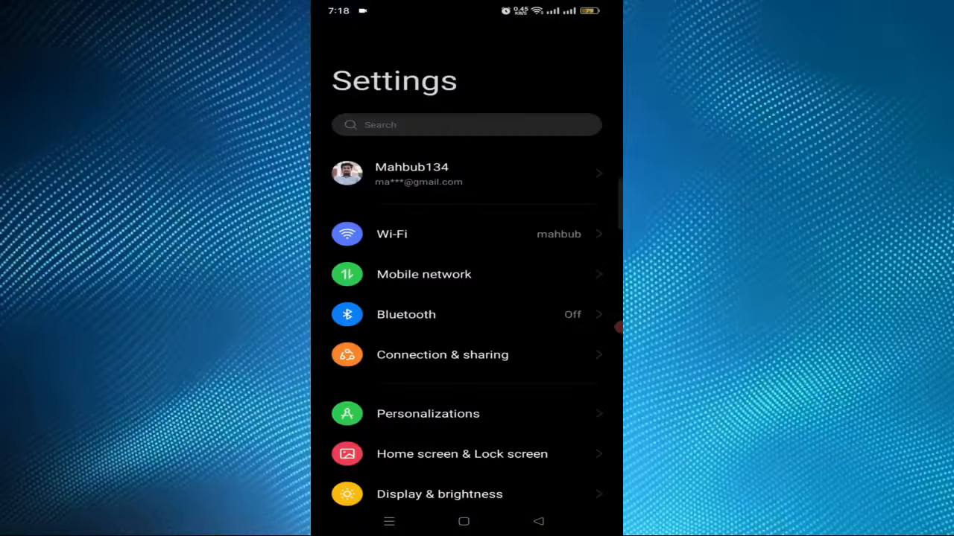
# Go to Apps and open App management to list all installed apps
pyautogui.scroll(-3)
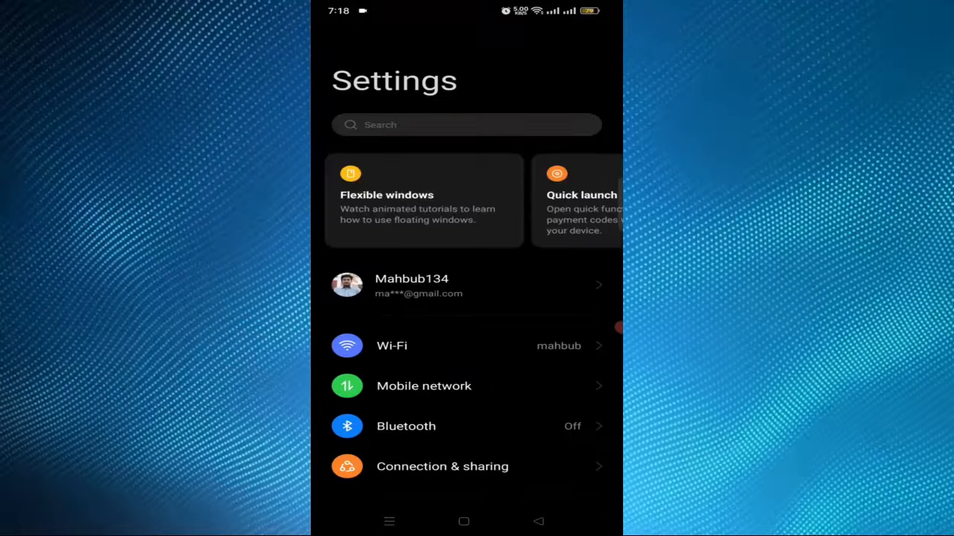
pyautogui.scroll(-3)
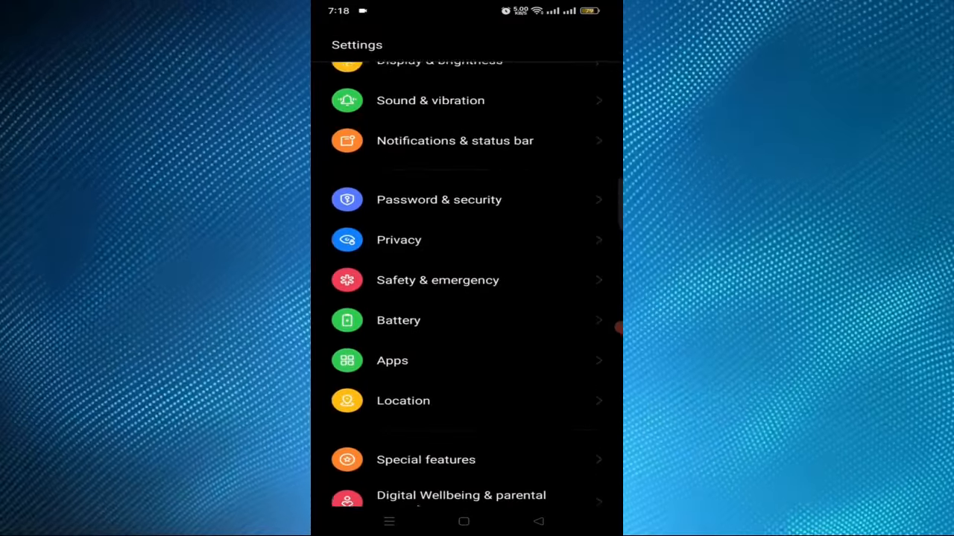
pyautogui.click(392, 360)
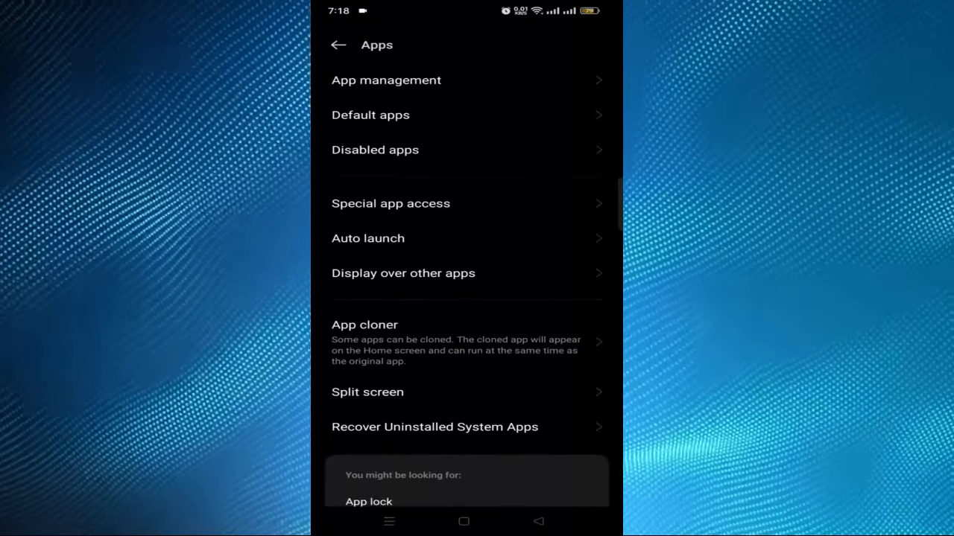
pyautogui.click(386, 80)
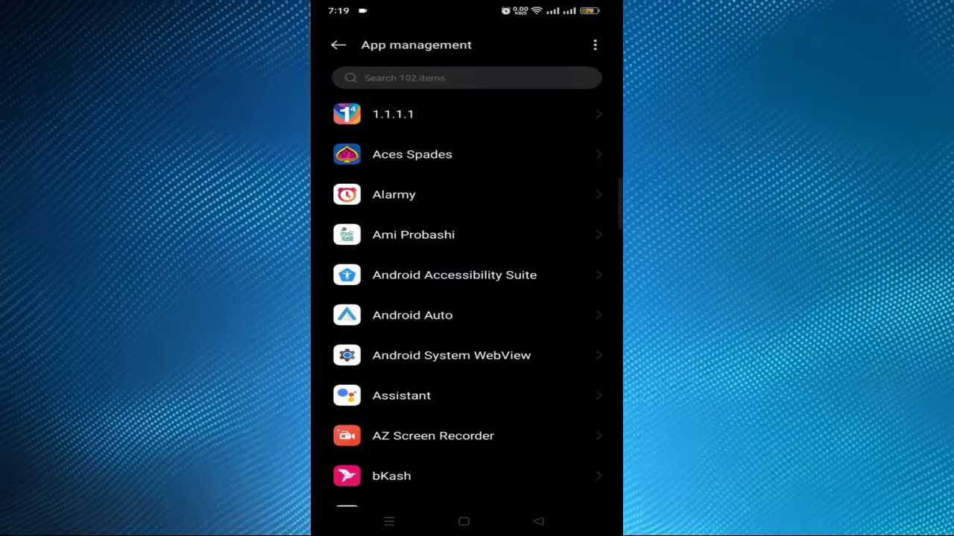
# Scroll the installed apps list down to Telegram and open its app info
pyautogui.scroll(-3)
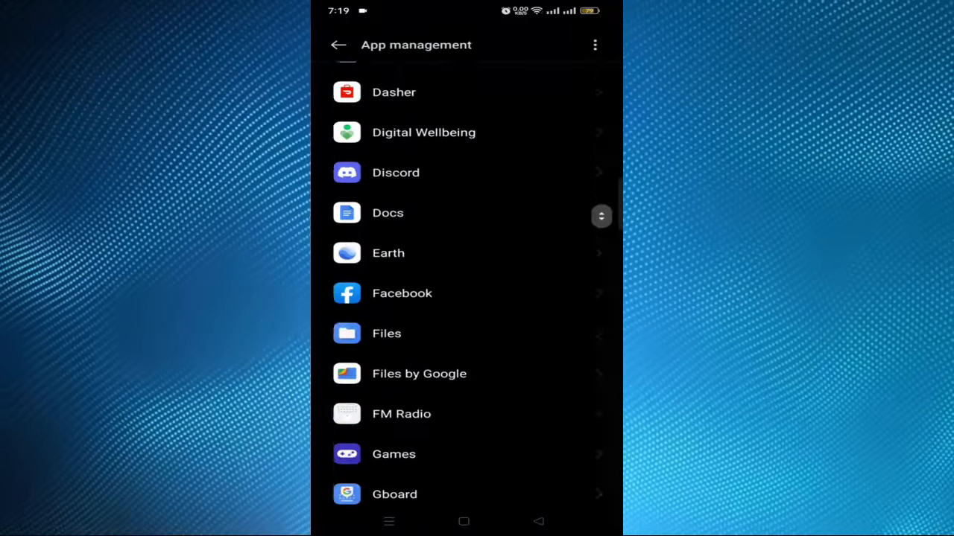
pyautogui.scroll(-3)
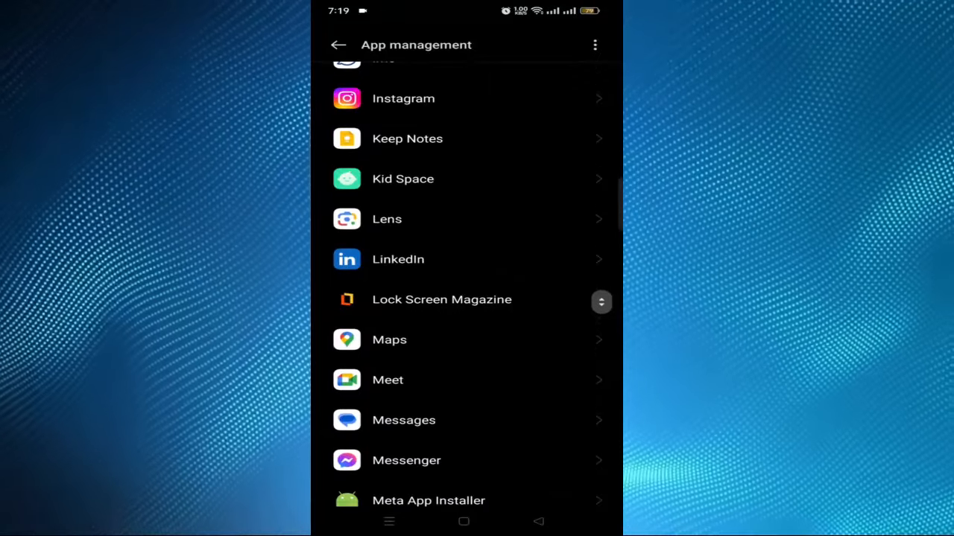
pyautogui.scroll(-3)
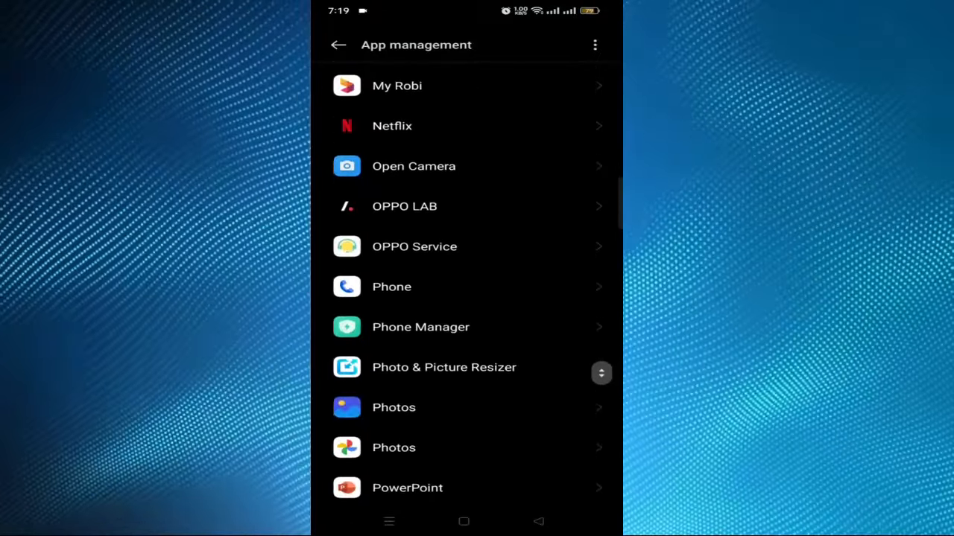
pyautogui.scroll(-3)
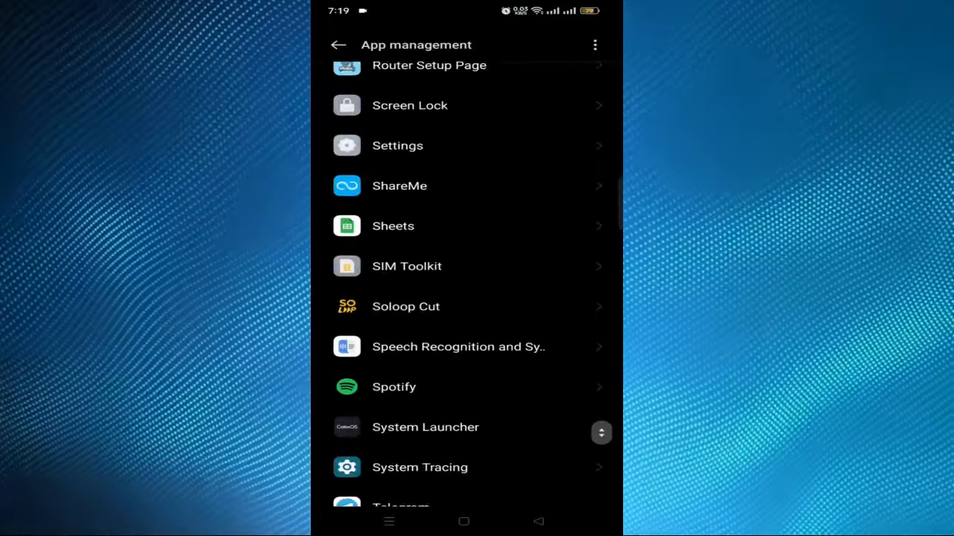
pyautogui.scroll(-3)
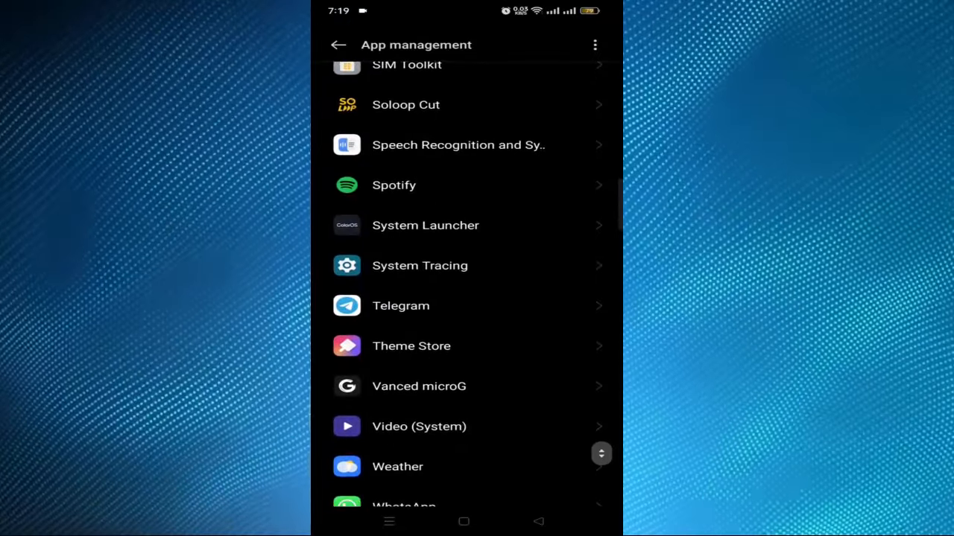
pyautogui.click(400, 306)
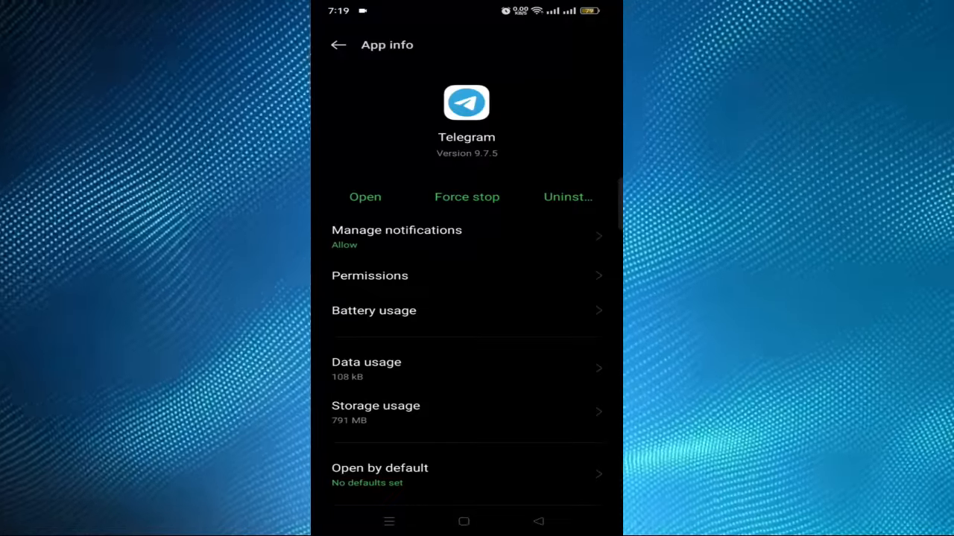
# Open Telegram's Manage notifications page and scroll through its options
pyautogui.click(396, 237)
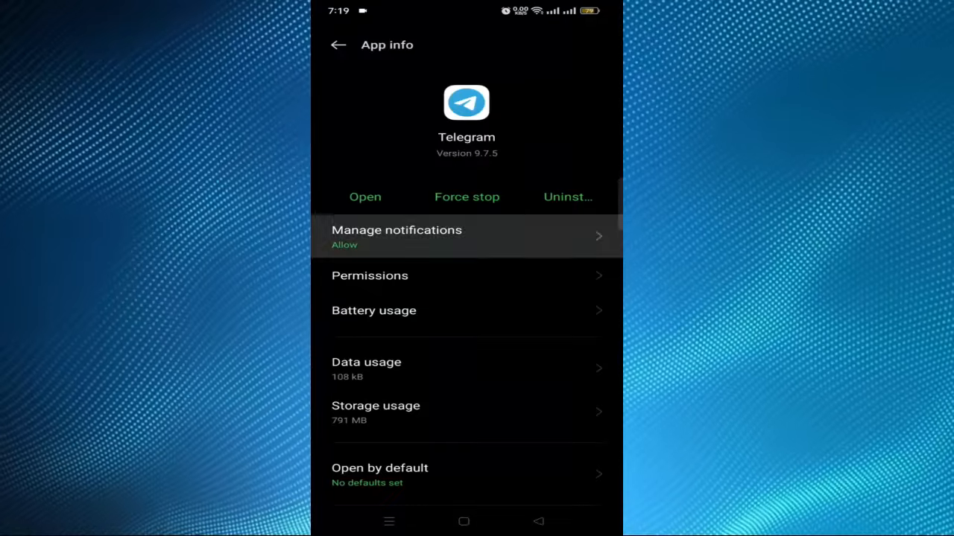
pyautogui.click(397, 236)
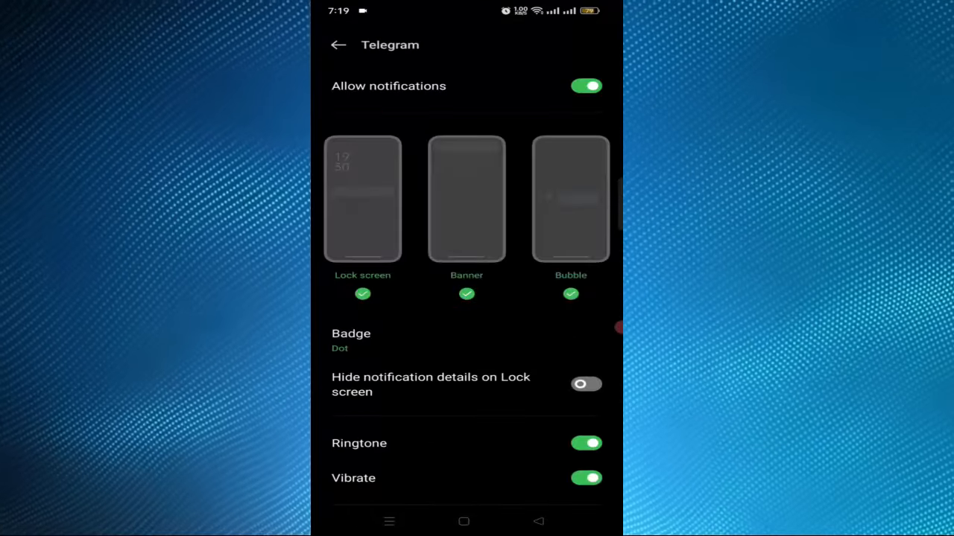
pyautogui.scroll(-3)
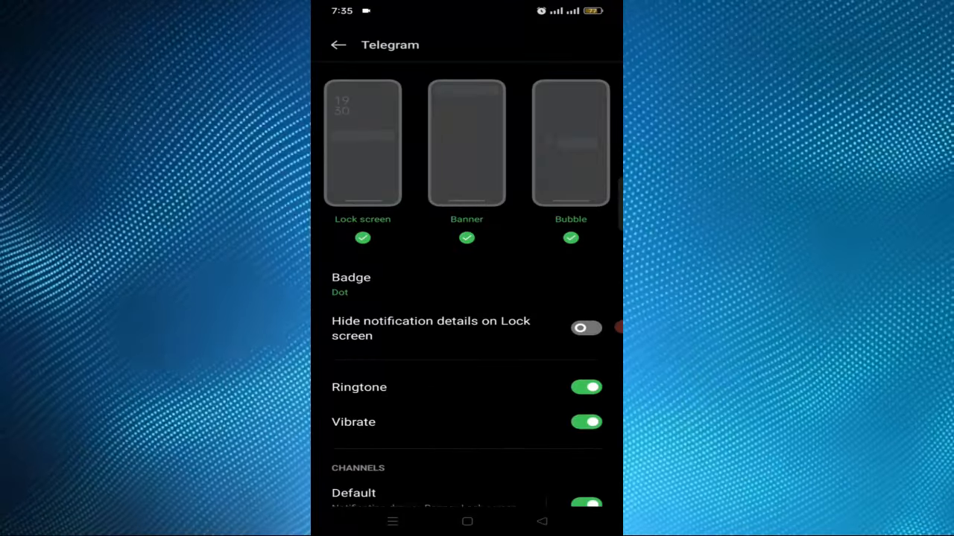